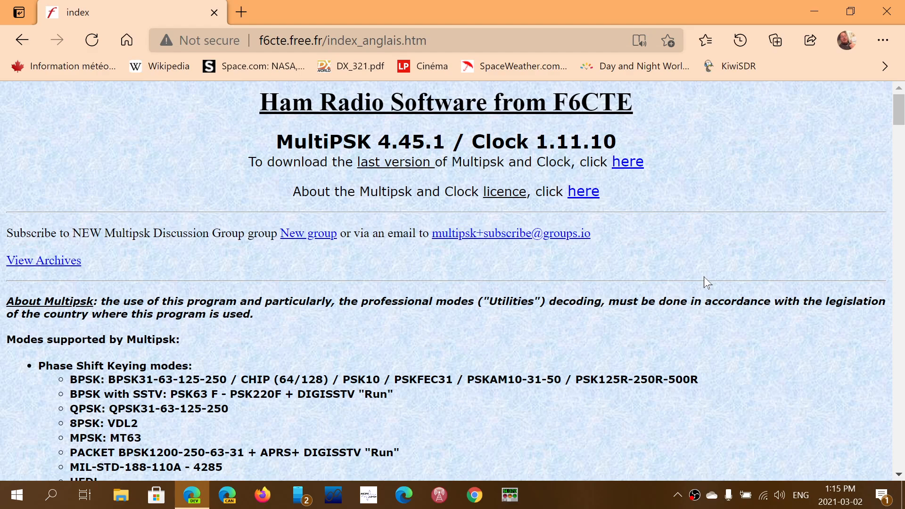
# Scroll down and start downloading the latest Multipsk and Clock setup via the 'here' link
pyautogui.scroll(-3)
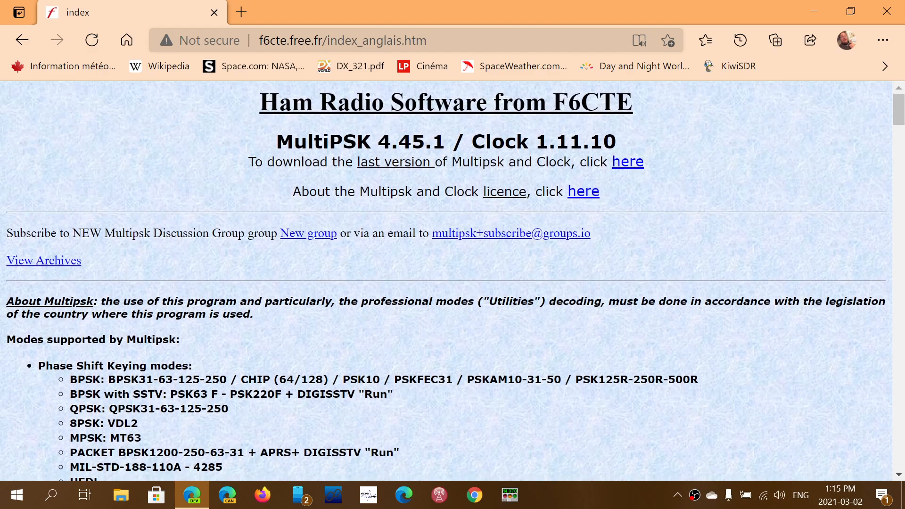
pyautogui.scroll(-3)
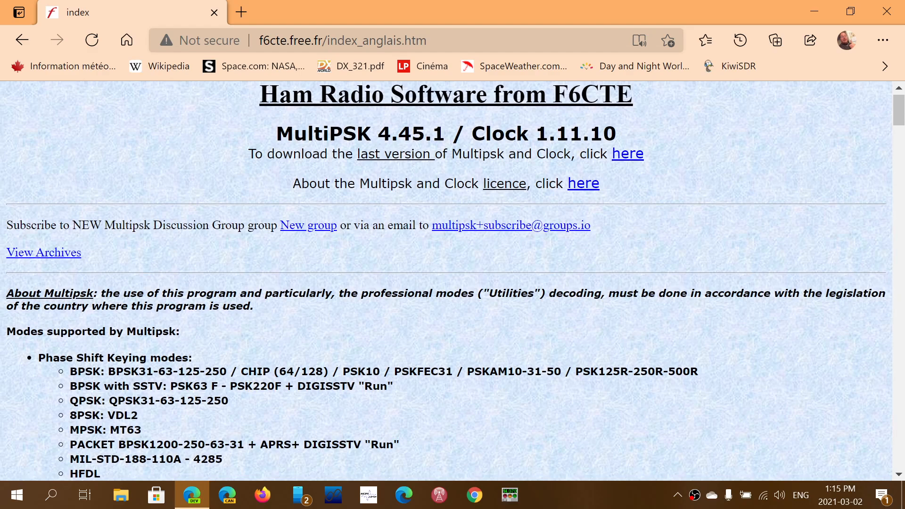
pyautogui.moveTo(629, 153)
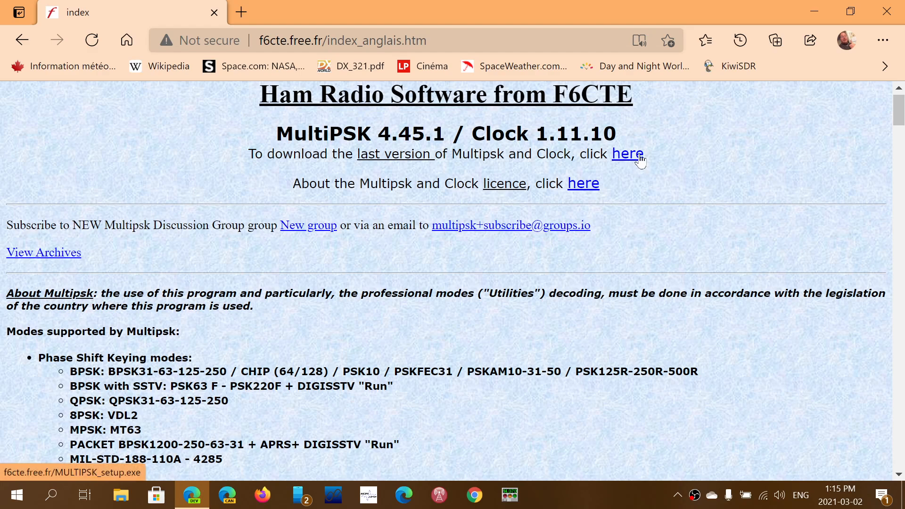
pyautogui.click(628, 153)
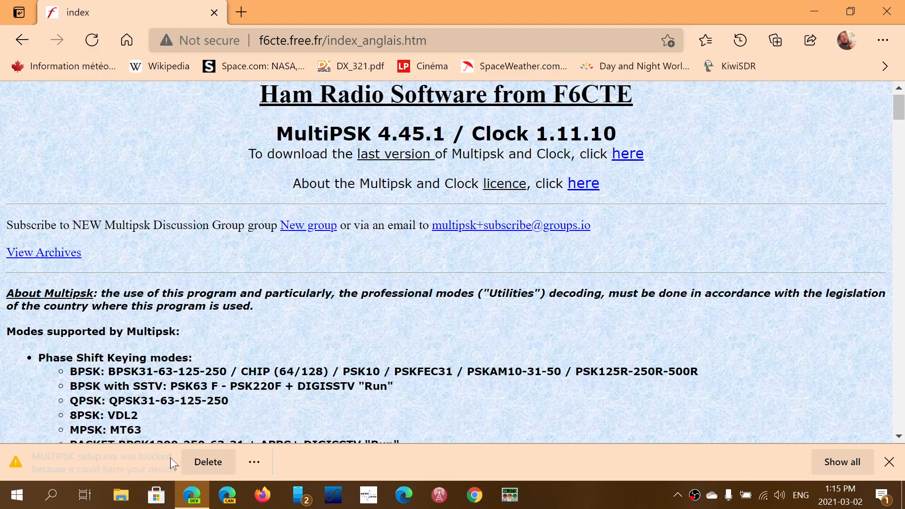
pyautogui.moveTo(18, 468)
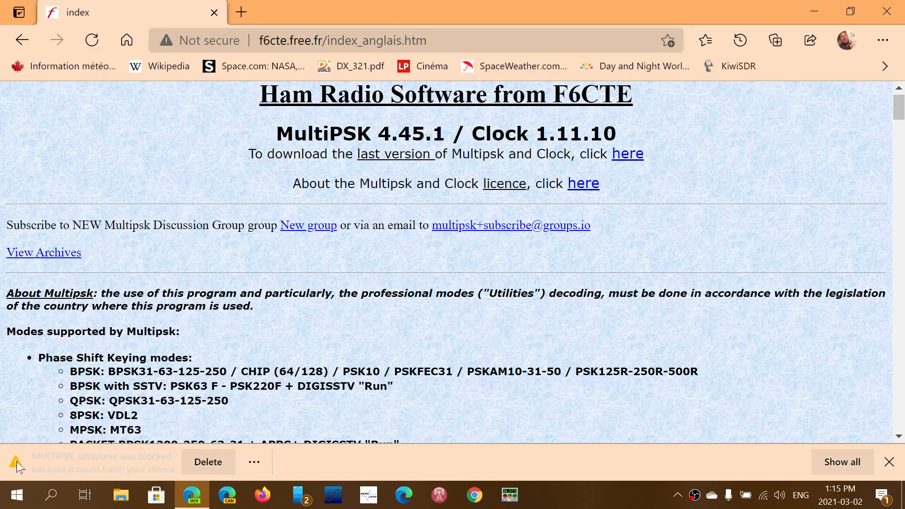
# Report the blocked MULTIPSK_setup.exe download as safe, then close the report page
pyautogui.click(253, 462)
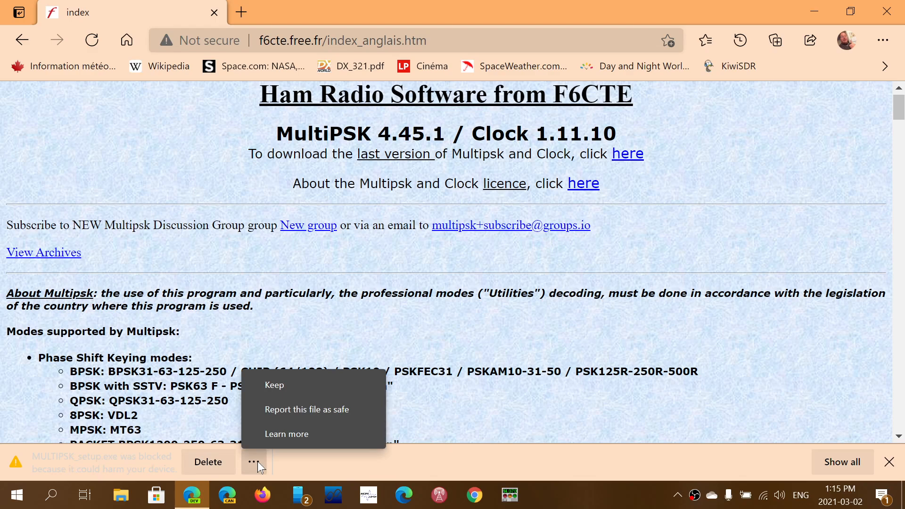
pyautogui.moveTo(286, 433)
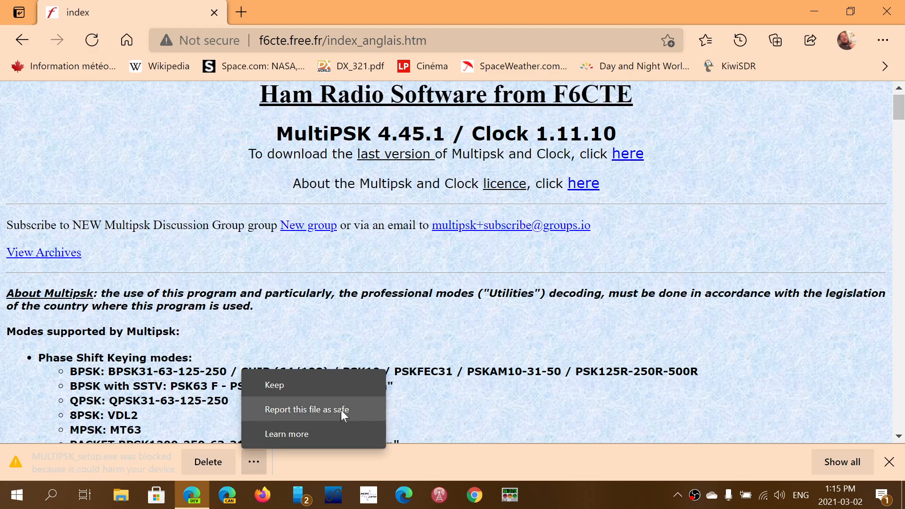
pyautogui.click(305, 409)
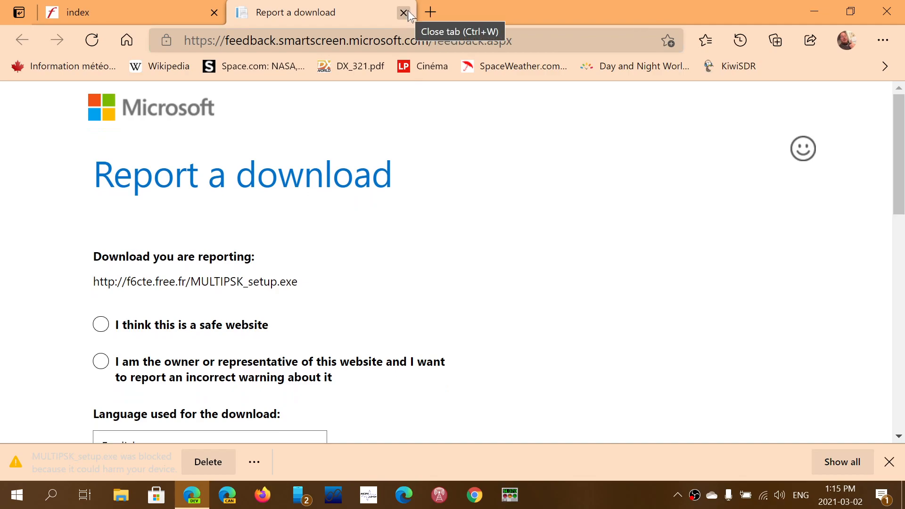
pyautogui.click(403, 12)
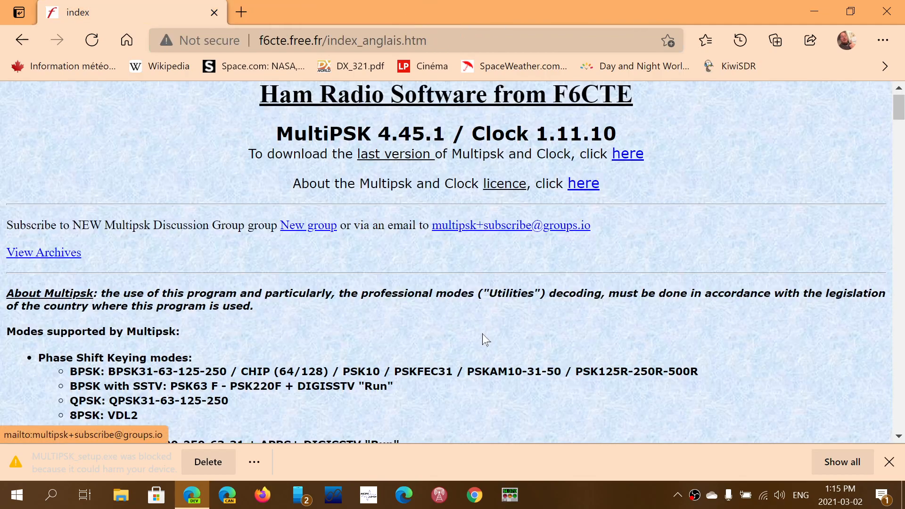
# Keep the blocked MULTIPSK_setup.exe file anyway, overriding the SmartScreen warning
pyautogui.click(254, 461)
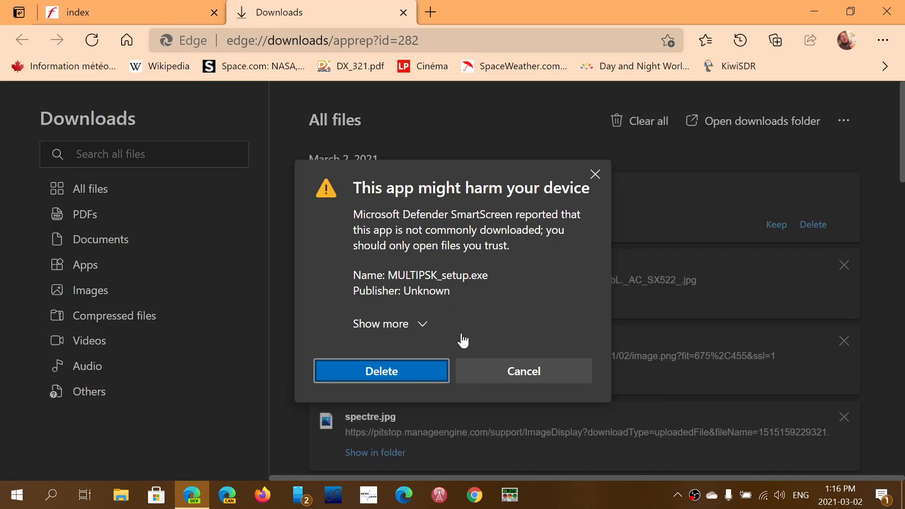
pyautogui.moveTo(428, 316)
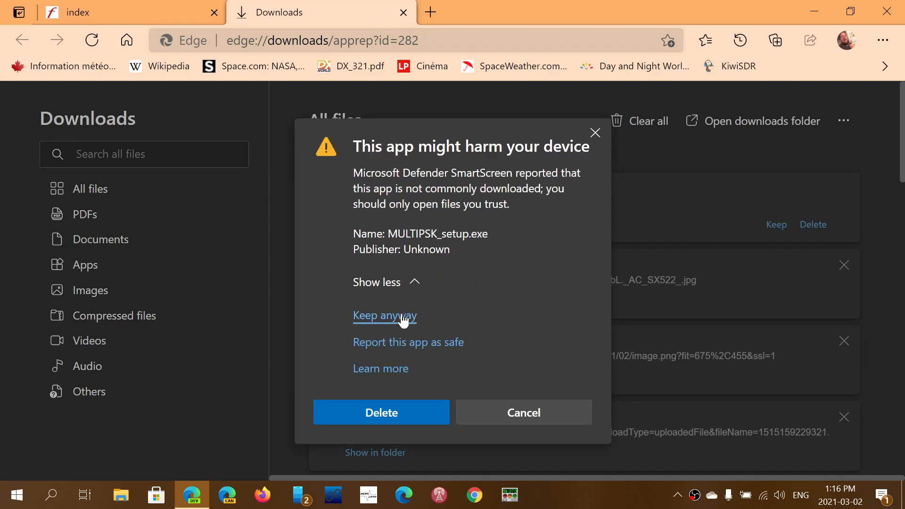
pyautogui.click(384, 316)
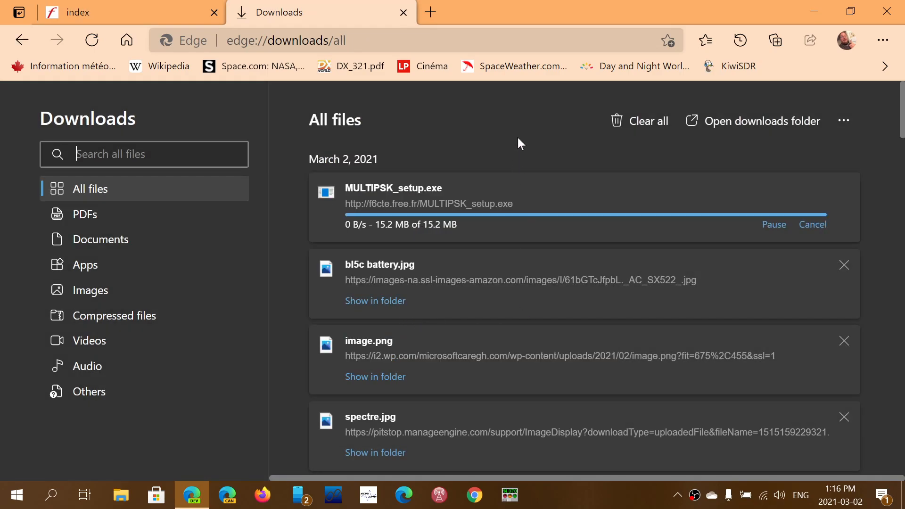
pyautogui.moveTo(413, 120)
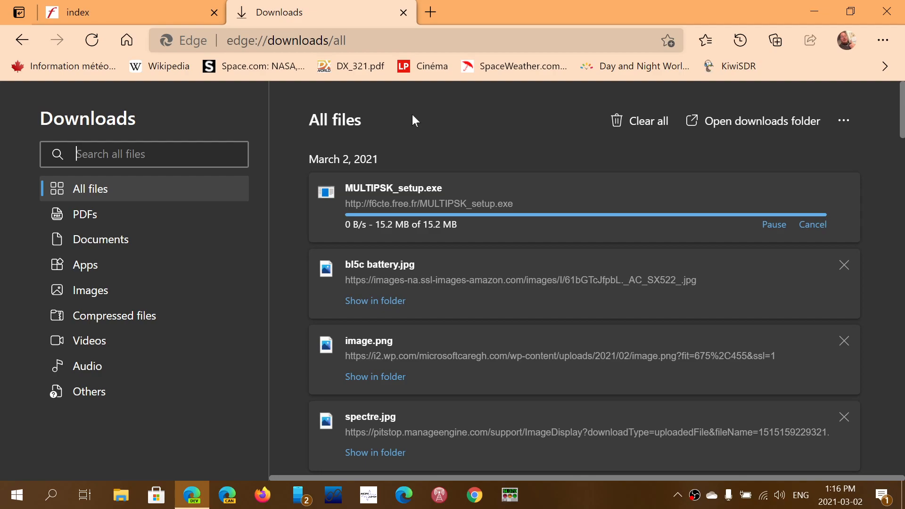
pyautogui.moveTo(459, 152)
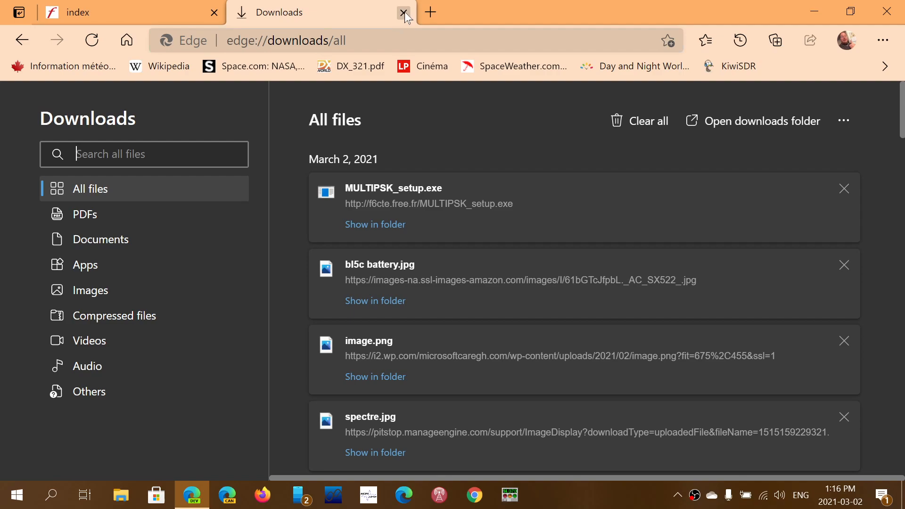
# Close the Downloads tab to return to the F6CTE English home page
pyautogui.click(404, 12)
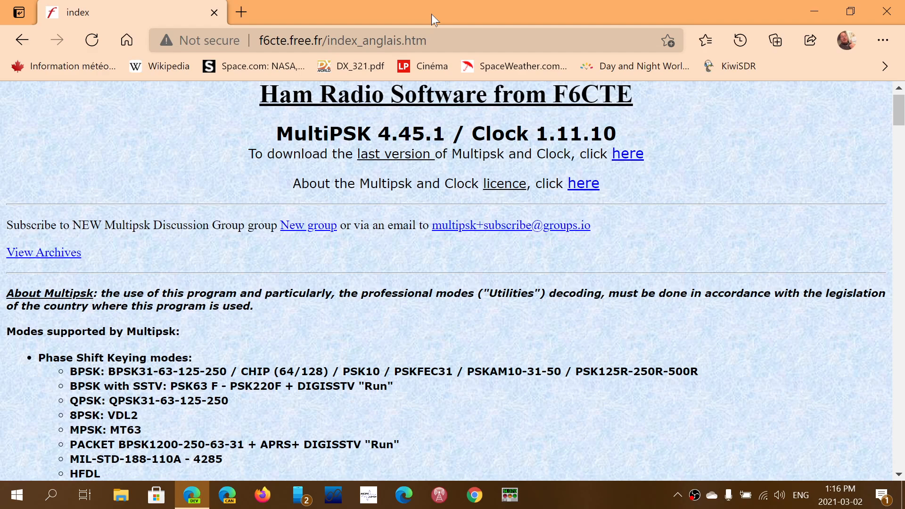
pyautogui.moveTo(543, 203)
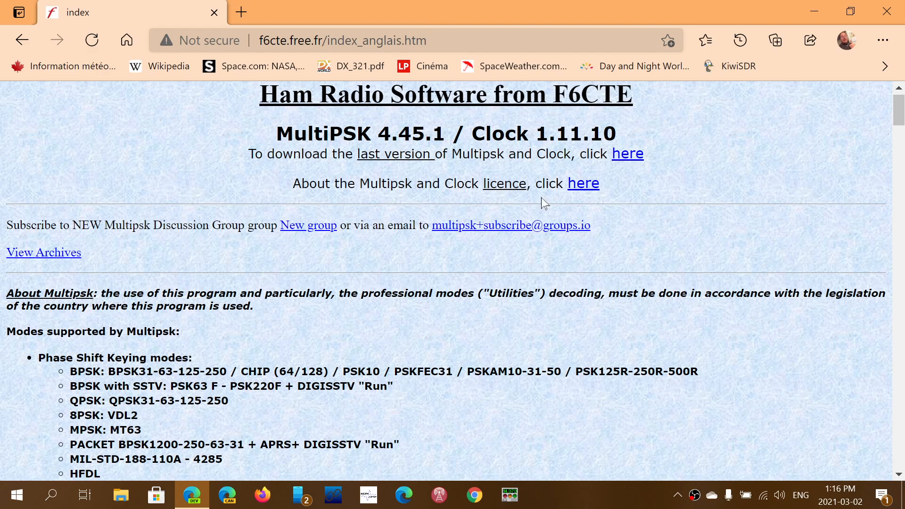
pyautogui.moveTo(453, 346)
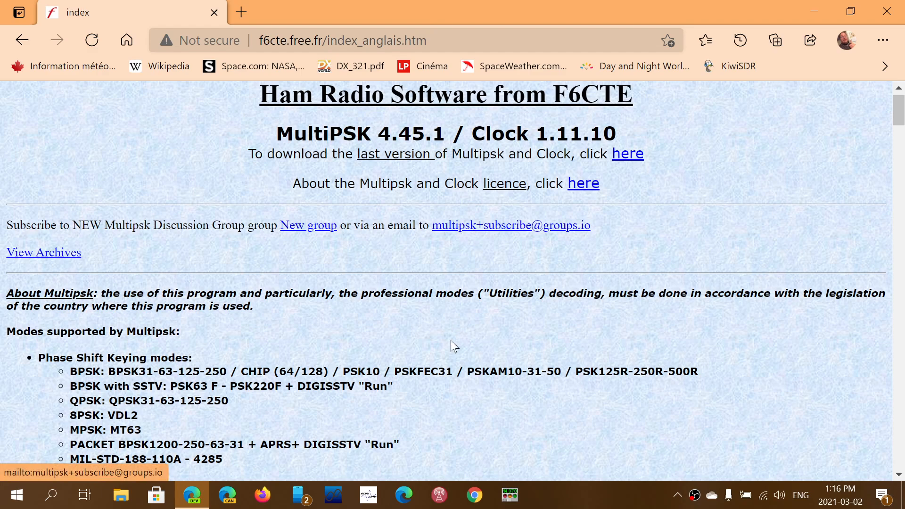